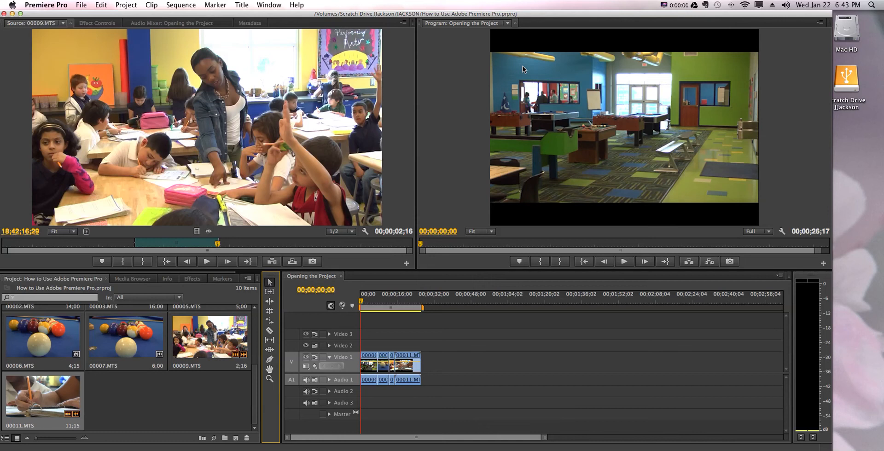
# - Browse the media folders on disk, then return to the project's clip list
pyautogui.click(132, 279)
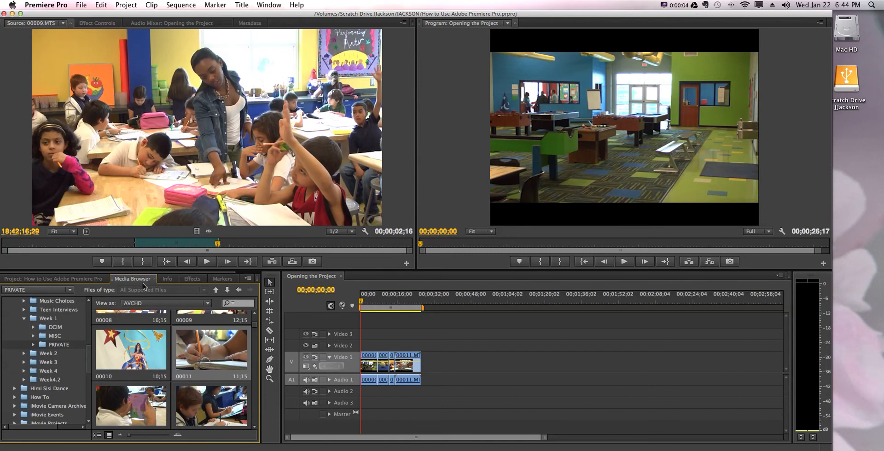
pyautogui.click(51, 279)
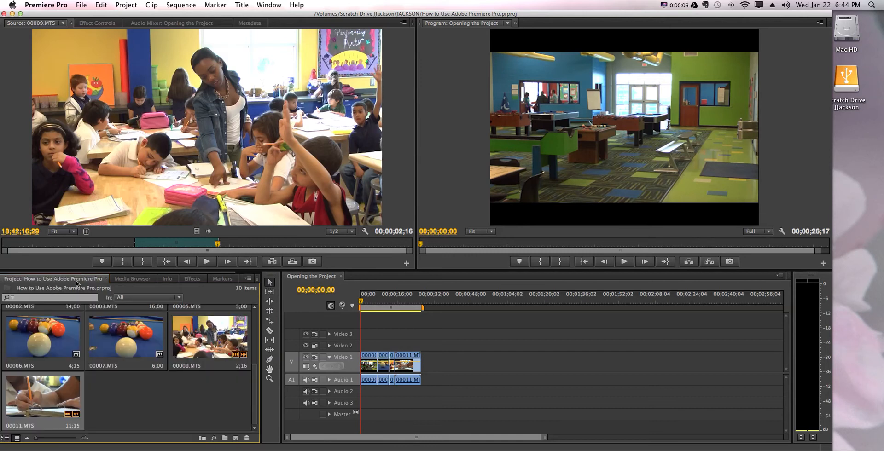
pyautogui.moveTo(360, 159)
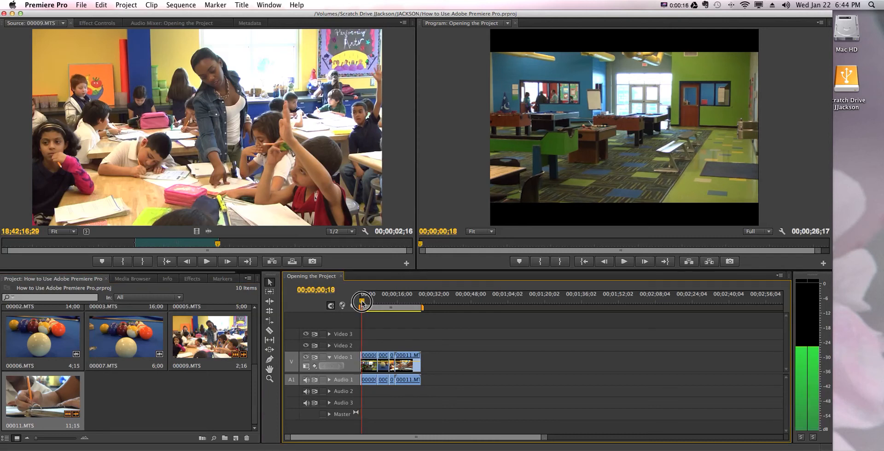
# - Scrub the playhead forward to the binder close-up at 00;00;24;17
pyautogui.moveTo(363, 302); pyautogui.dragTo(393, 305)
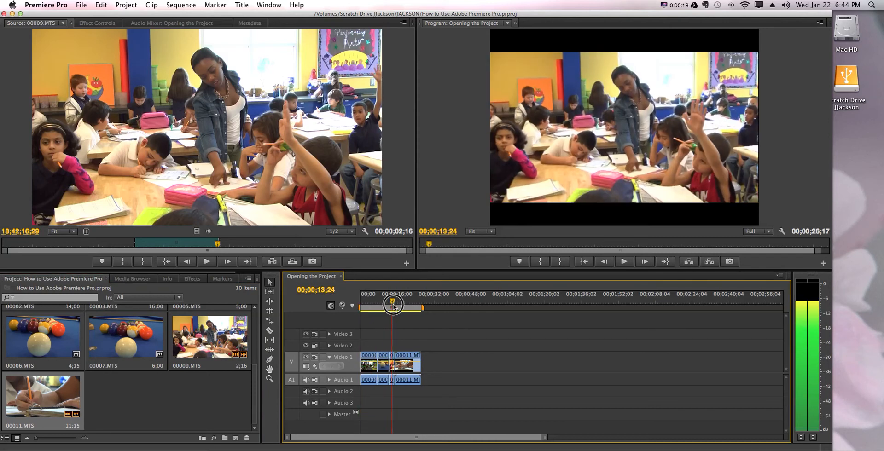
pyautogui.moveTo(393, 305); pyautogui.dragTo(416, 305)
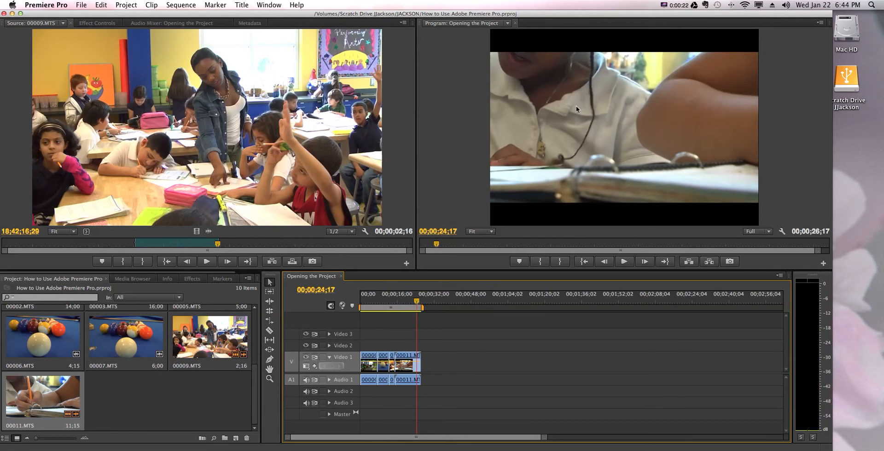
pyautogui.moveTo(649, 154)
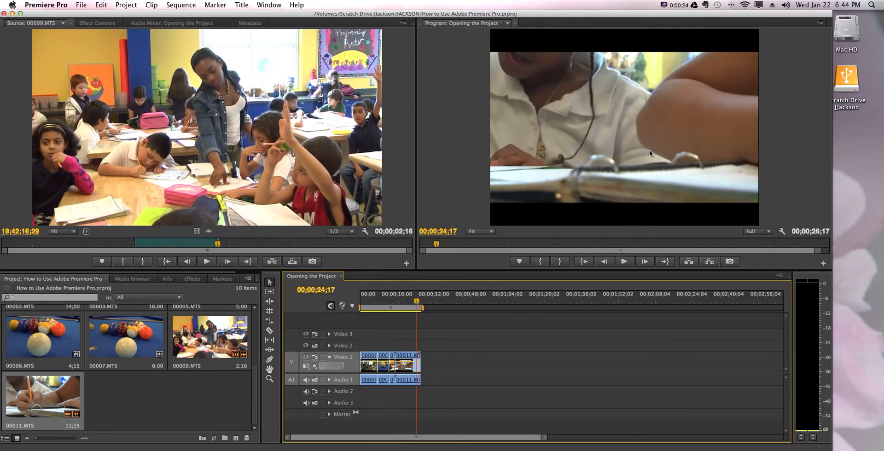
pyautogui.moveTo(582, 134)
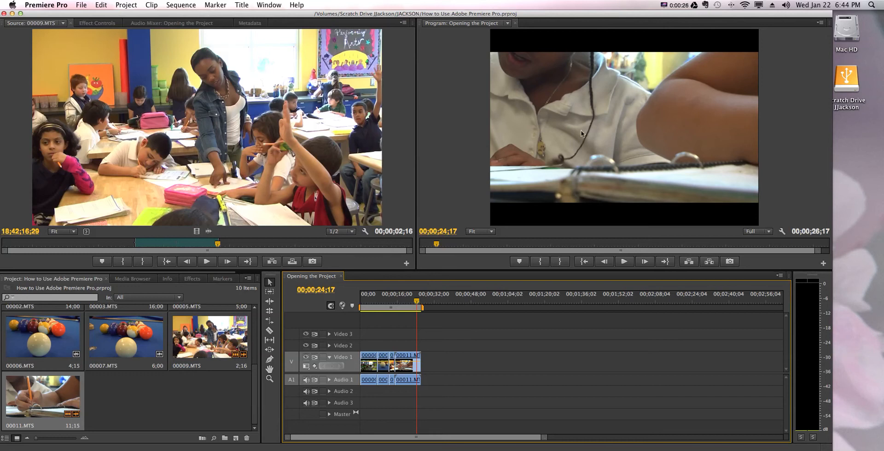
pyautogui.moveTo(592, 200)
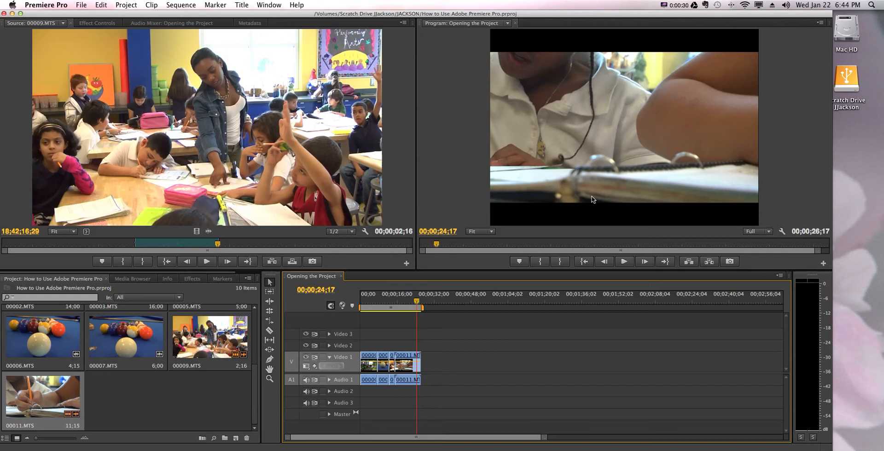
pyautogui.moveTo(491, 190)
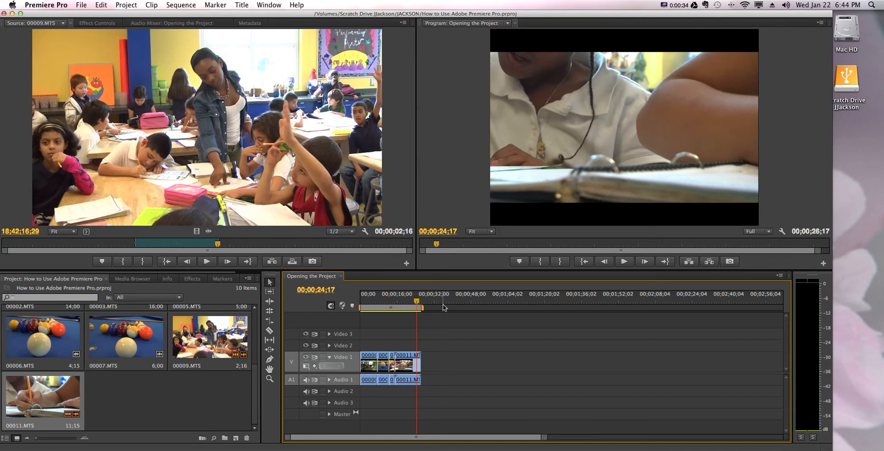
pyautogui.moveTo(472, 196)
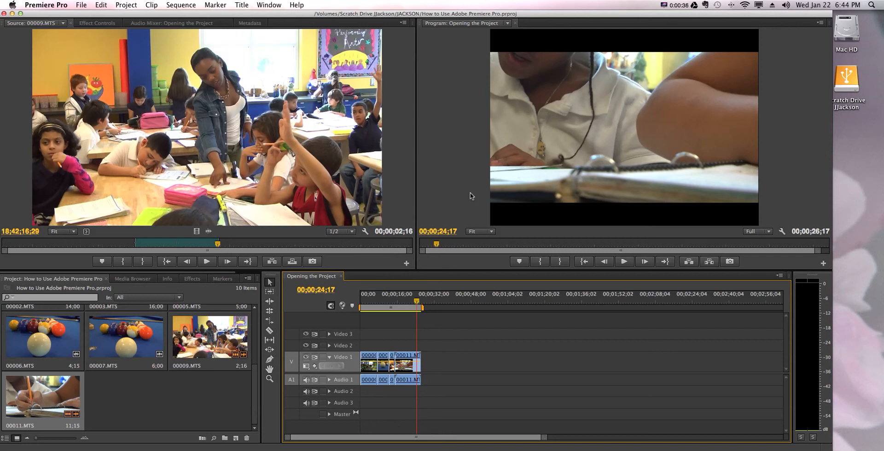
pyautogui.moveTo(589, 69)
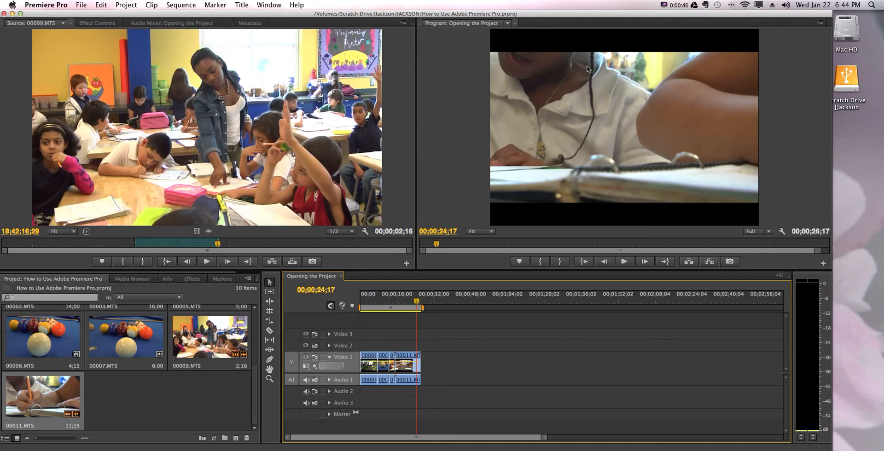
pyautogui.moveTo(471, 117)
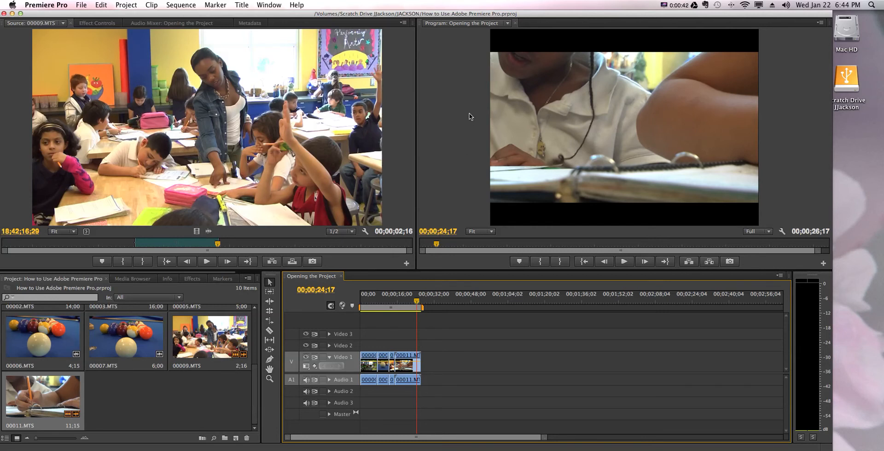
pyautogui.moveTo(452, 113)
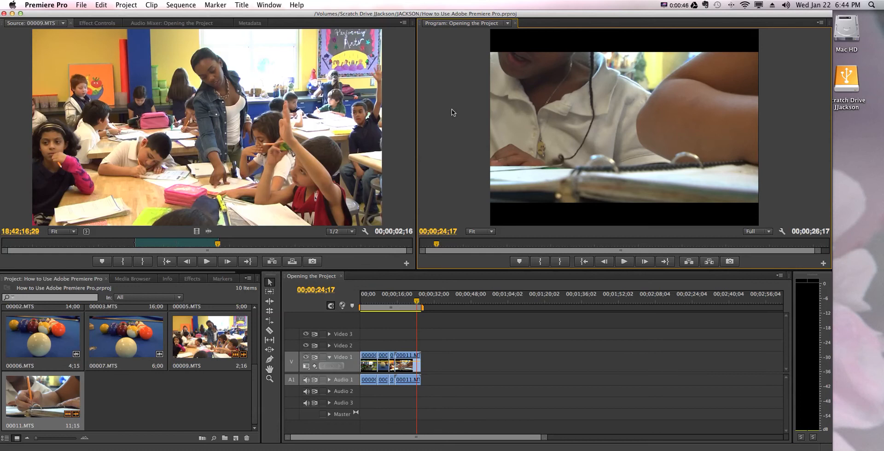
pyautogui.moveTo(277, 42)
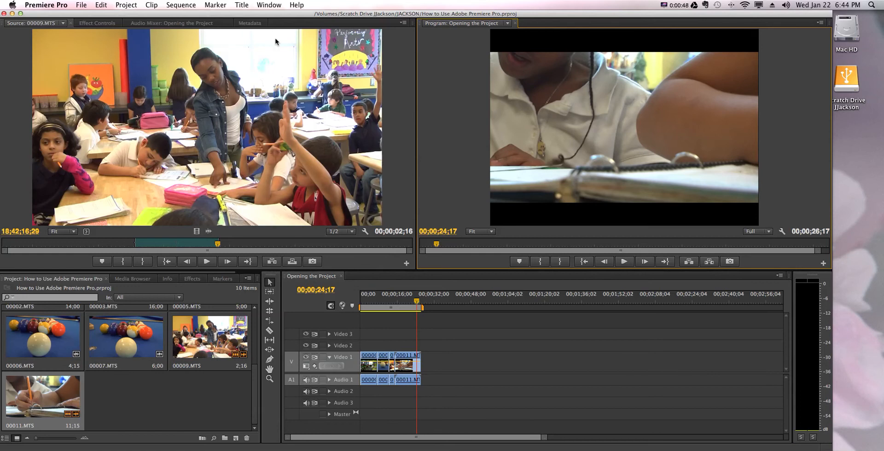
# - Maximize the Program Monitor so it fills the Premiere Pro window
pyautogui.click(269, 5)
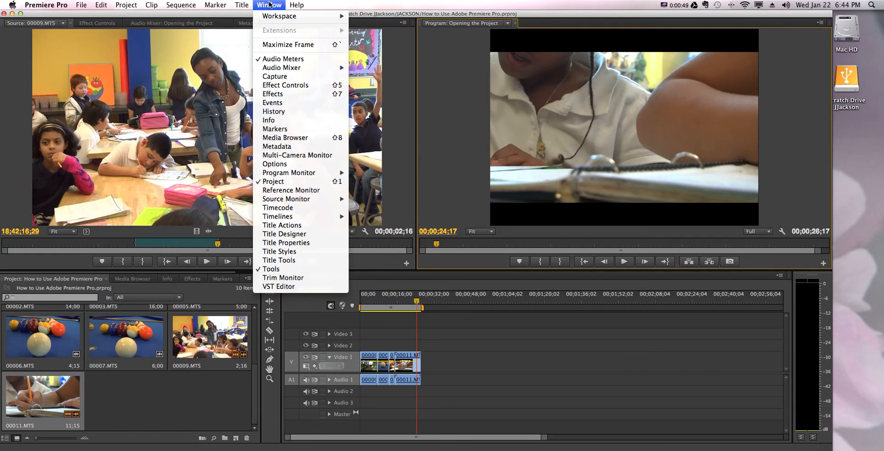
pyautogui.moveTo(288, 45)
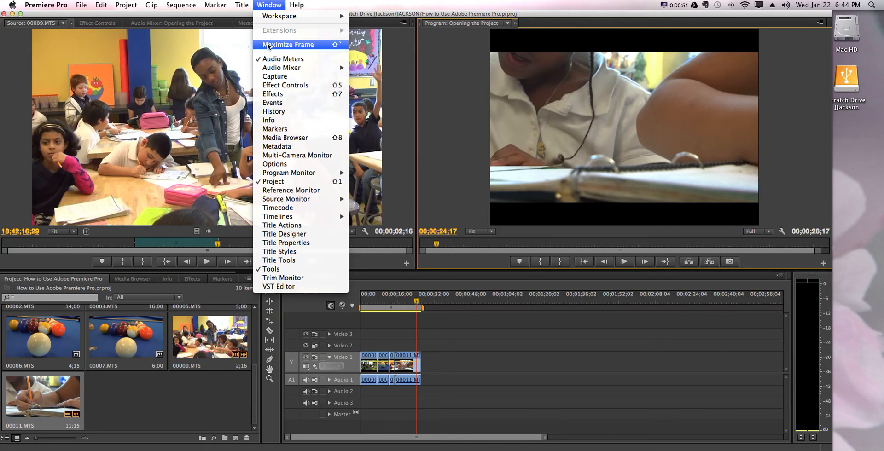
pyautogui.click(288, 45)
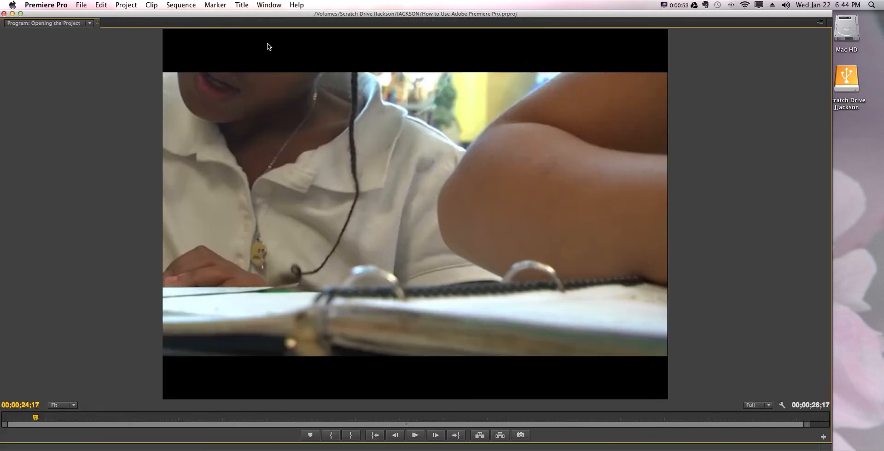
pyautogui.moveTo(688, 391)
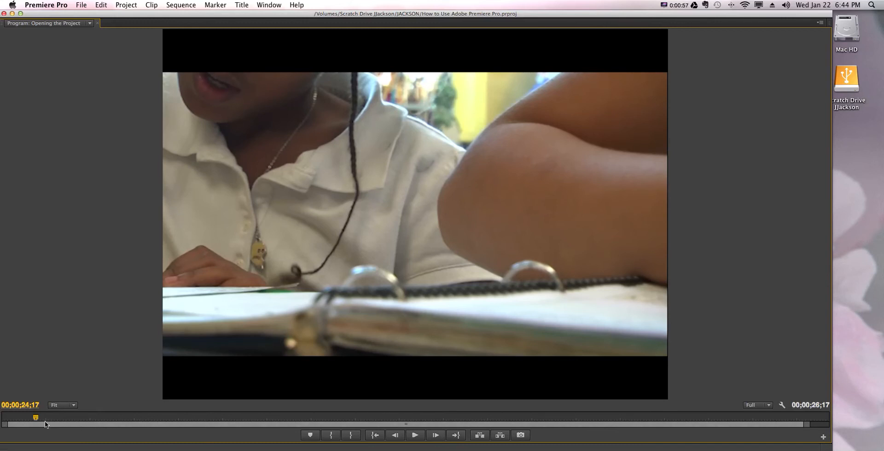
pyautogui.moveTo(416, 434)
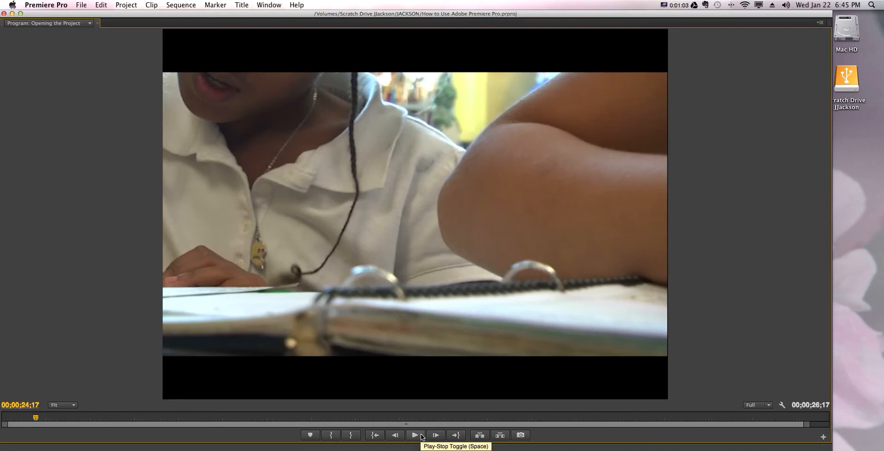
# - Play the sequence in the enlarged monitor and stop at 00;00;26;15
pyautogui.click(415, 434)
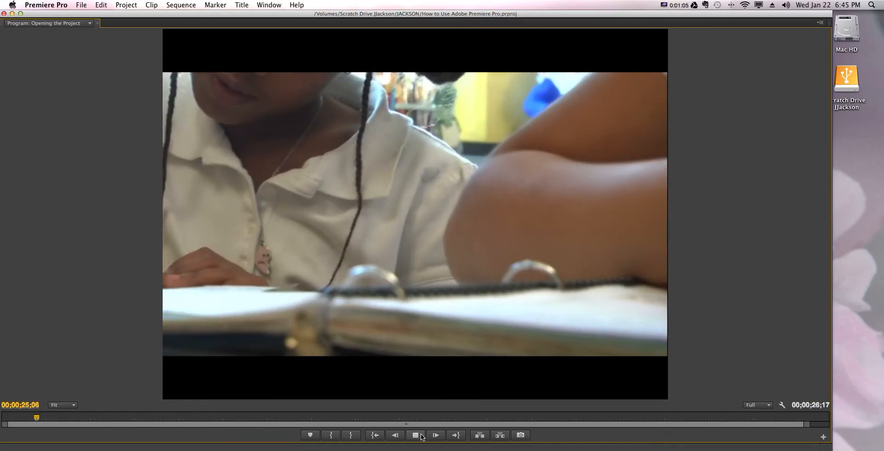
pyautogui.click(415, 435)
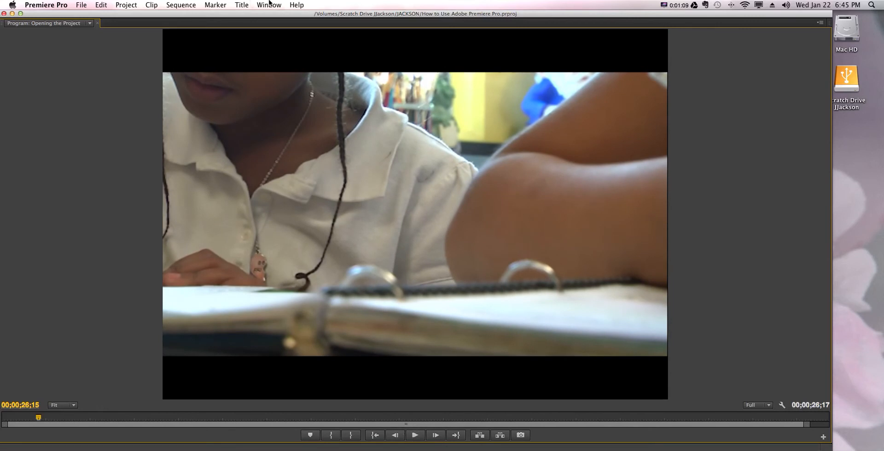
# - Restore the Program Monitor frame size via the Window menu
pyautogui.click(269, 4)
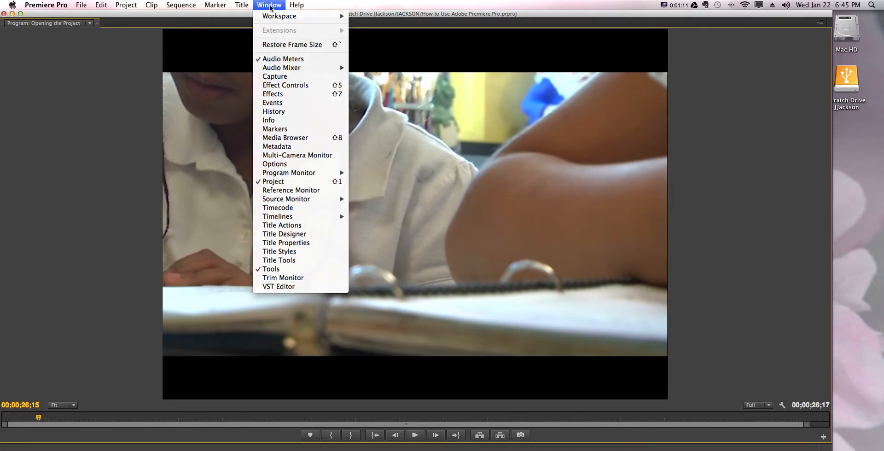
pyautogui.moveTo(292, 45)
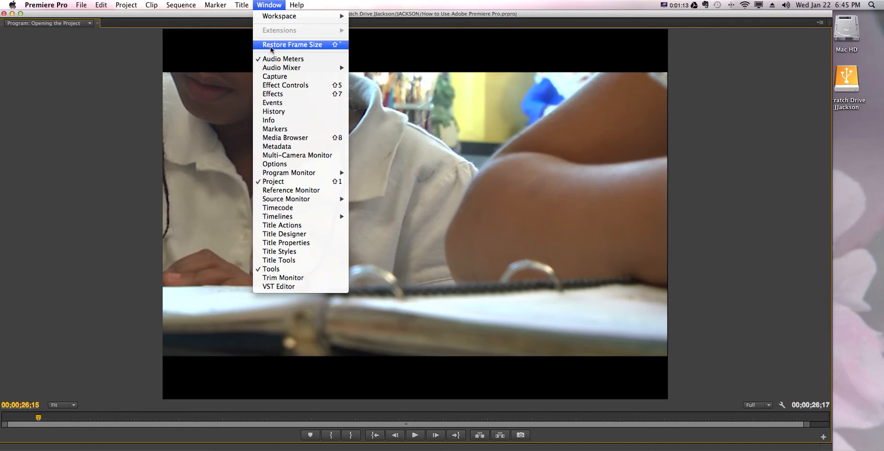
pyautogui.click(292, 44)
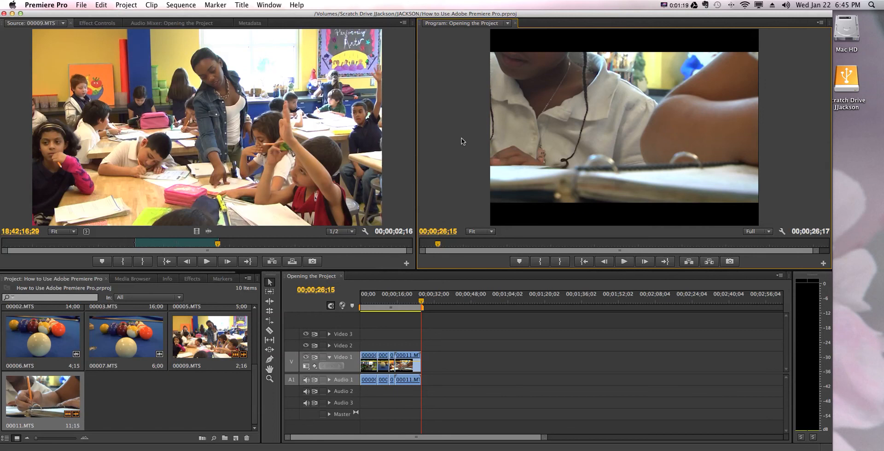
pyautogui.moveTo(403, 144)
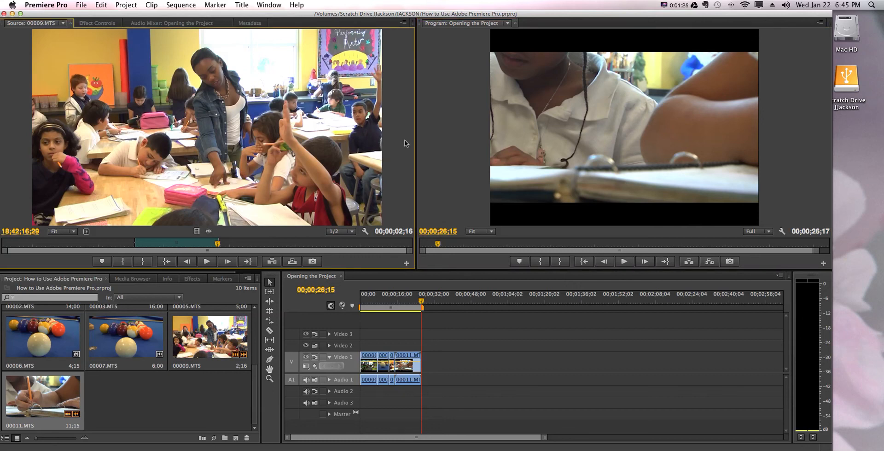
pyautogui.moveTo(337, 82)
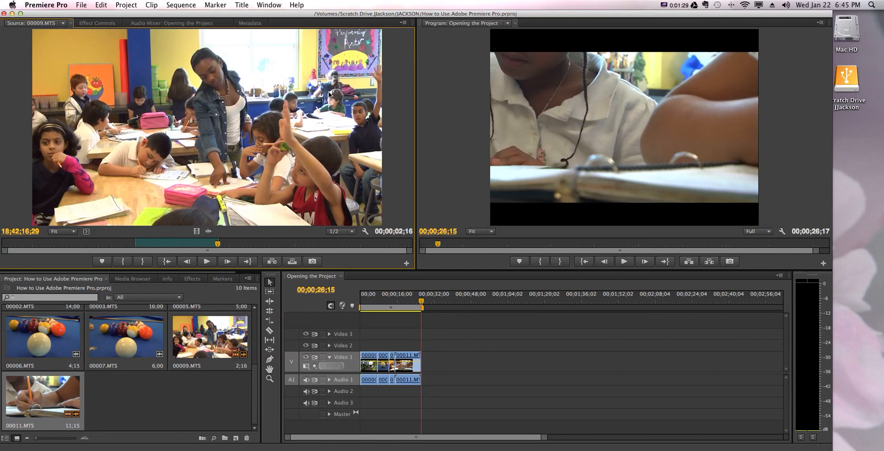
pyautogui.moveTo(36, 68)
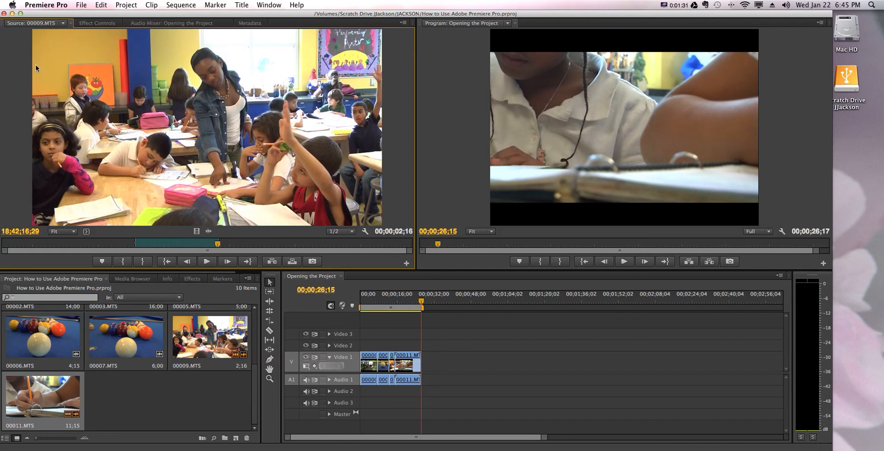
pyautogui.click(269, 5)
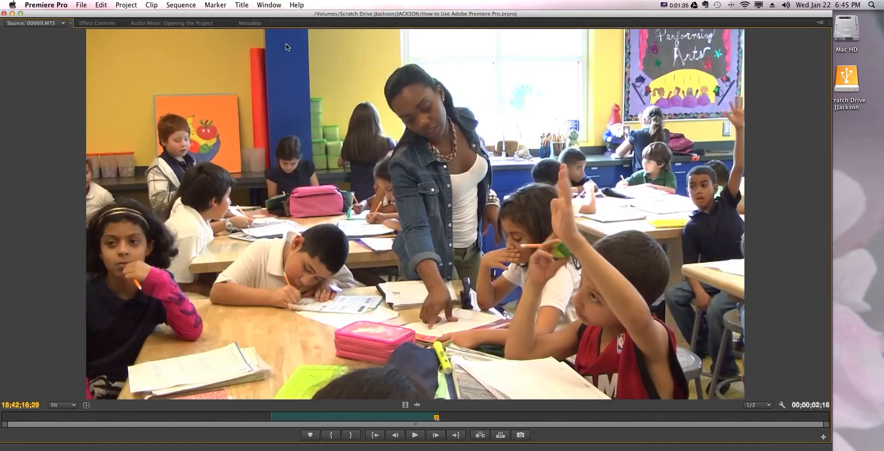
pyautogui.click(268, 5)
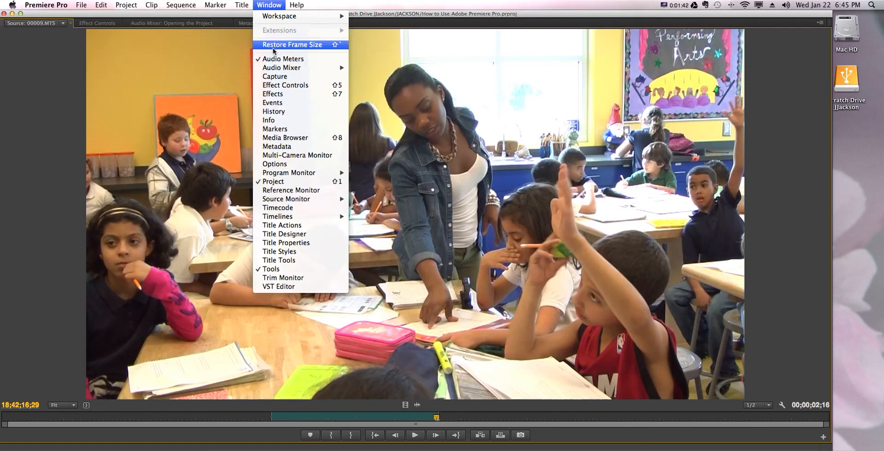
pyautogui.click(292, 44)
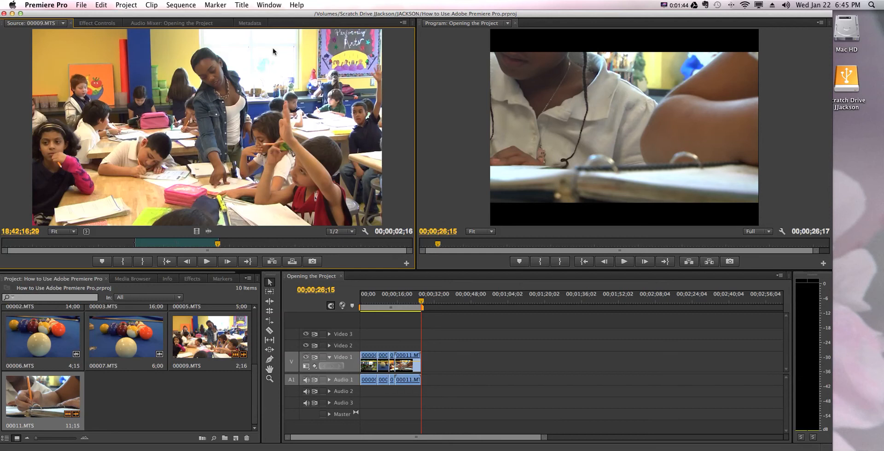
pyautogui.moveTo(318, 202)
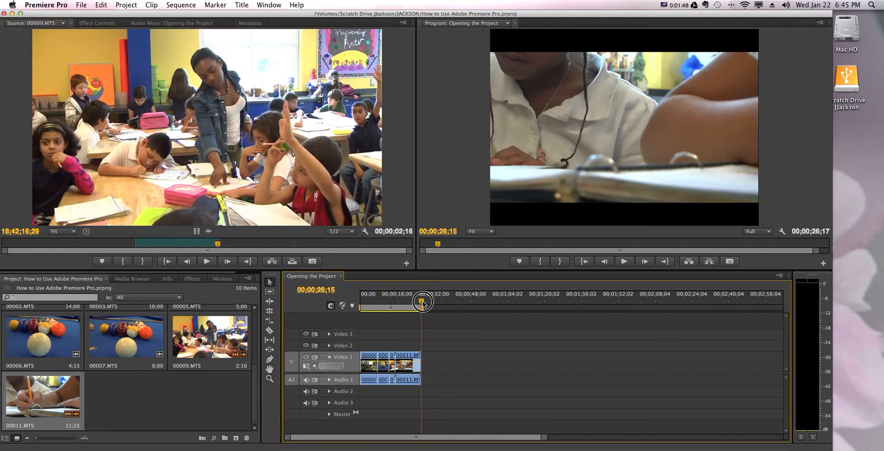
# - Drag the playhead back to 00;00;23;23 on the binder scene
pyautogui.moveTo(423, 302); pyautogui.dragTo(415, 302)
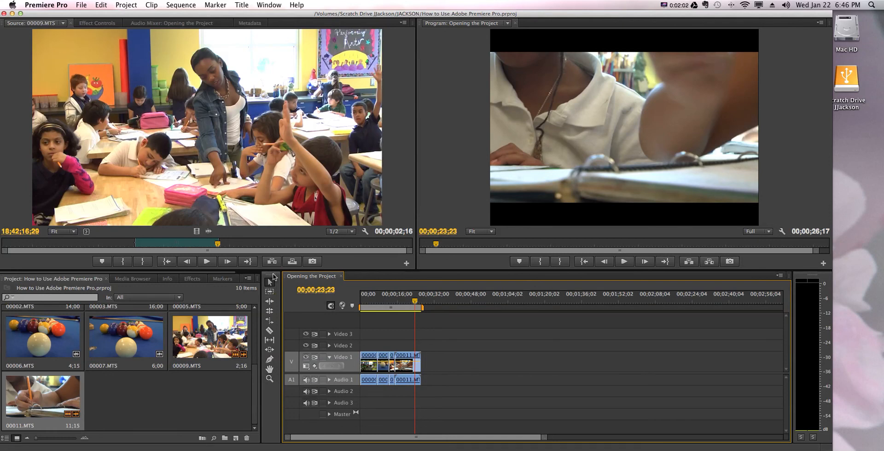
pyautogui.moveTo(269, 283)
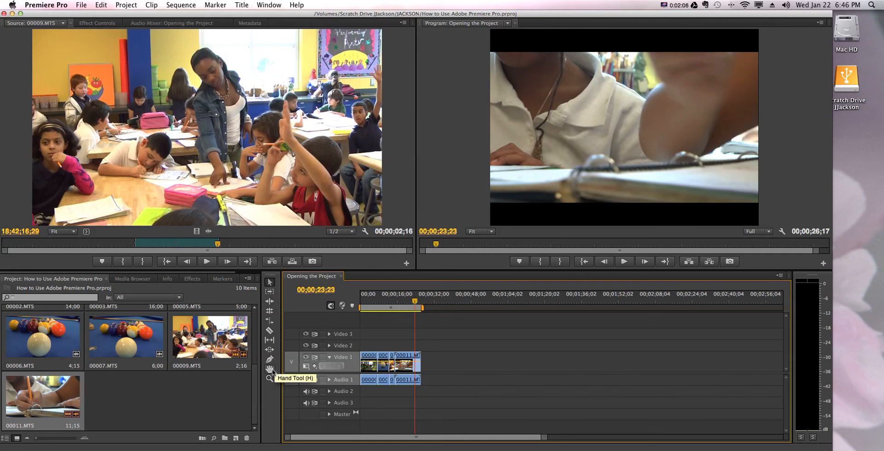
pyautogui.moveTo(270, 378)
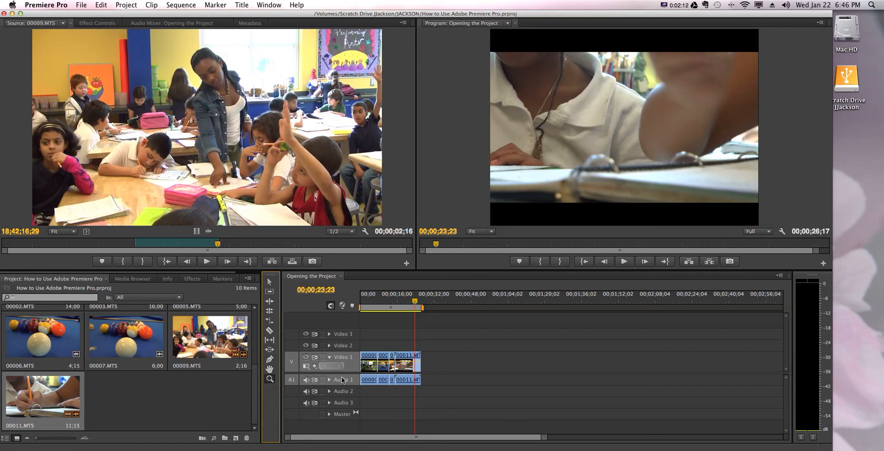
pyautogui.moveTo(371, 367)
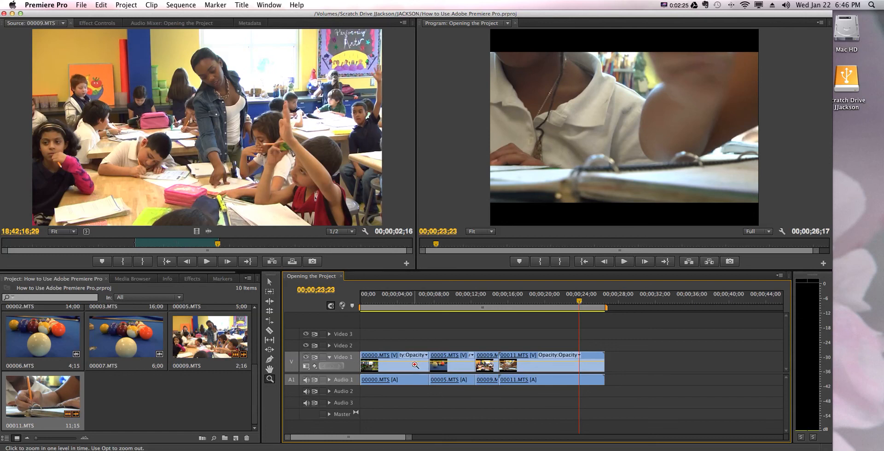
pyautogui.moveTo(395, 380)
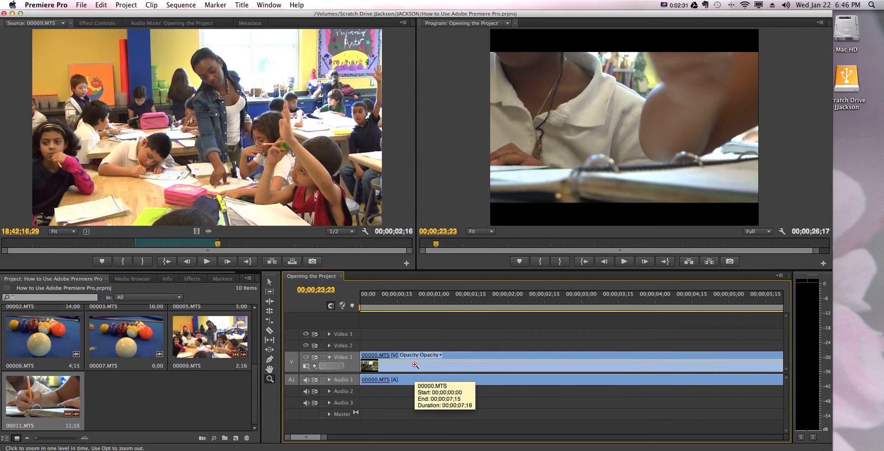
pyautogui.moveTo(270, 380)
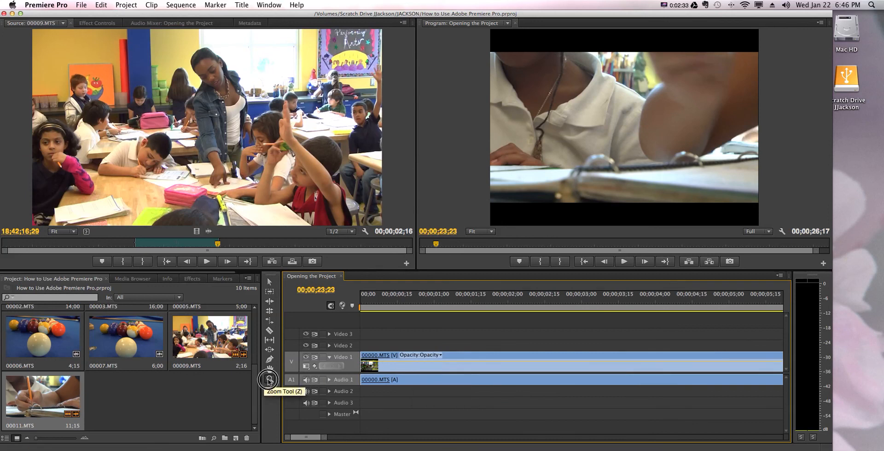
# - Zoom the timeline in with the Zoom tool so 00000.MTS spans the track area
pyautogui.click(420, 366)
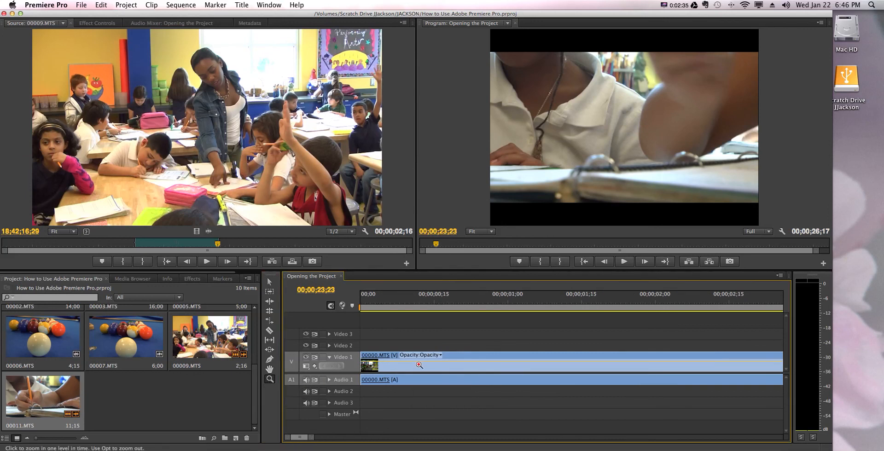